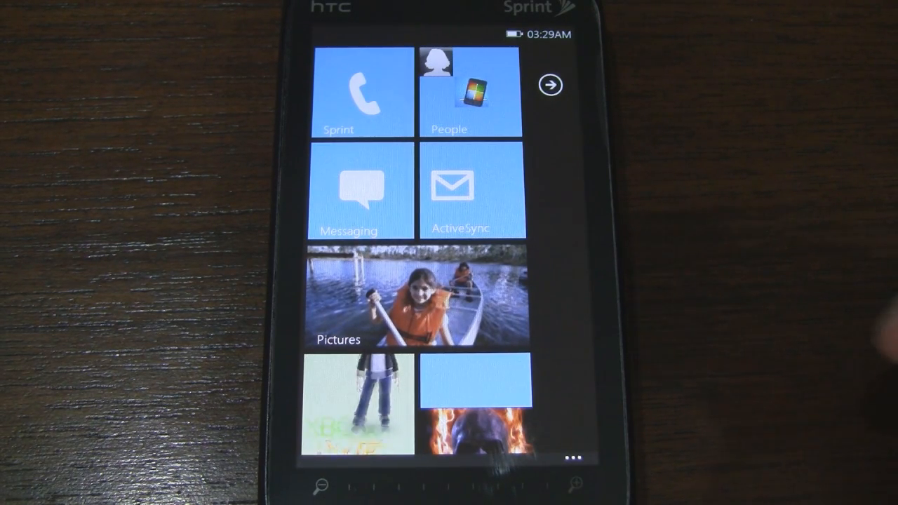
Scroll down through the tiled start screen.
scroll("down", 3)
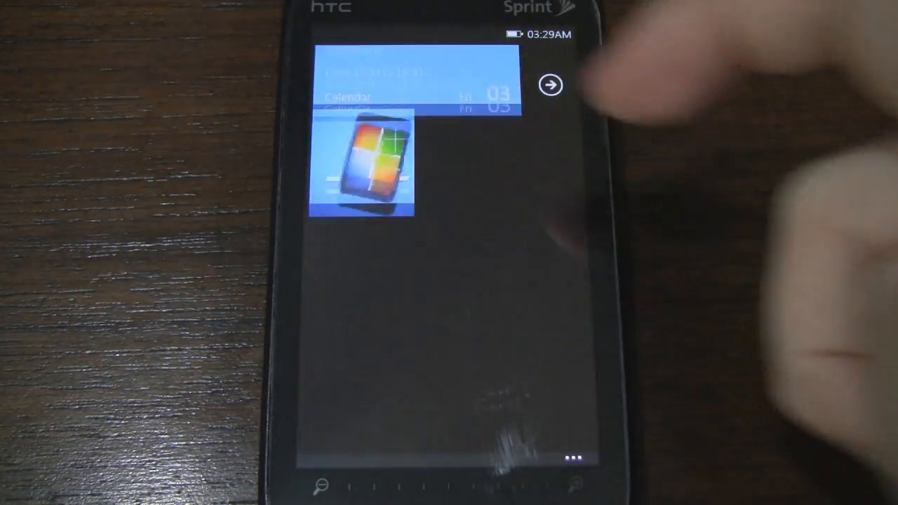
scroll("down", 3)
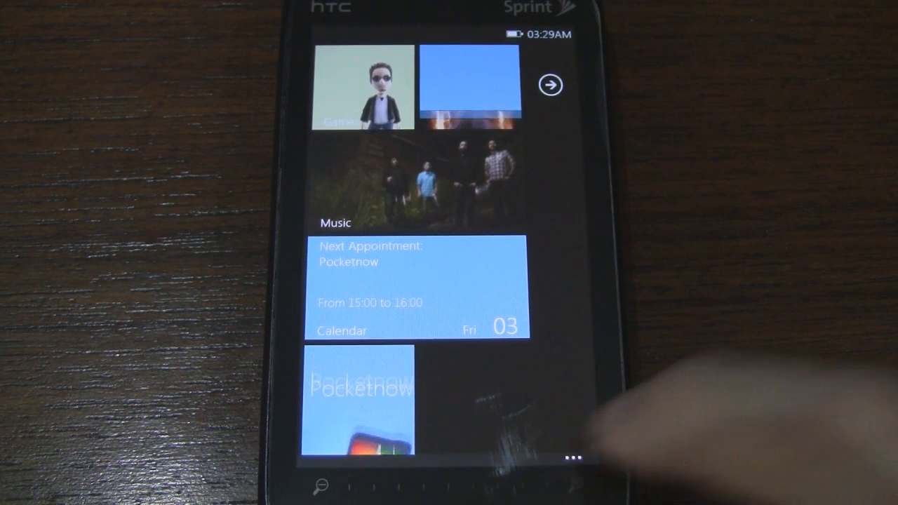
left_click(573, 456)
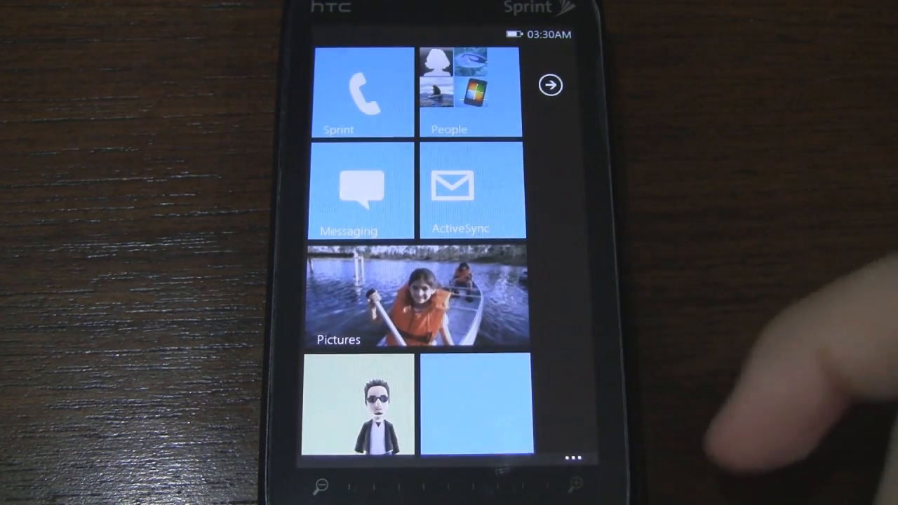
Open the full app list and scroll down to ThrottleConfig and ThrottleLauncher.
left_click(549, 84)
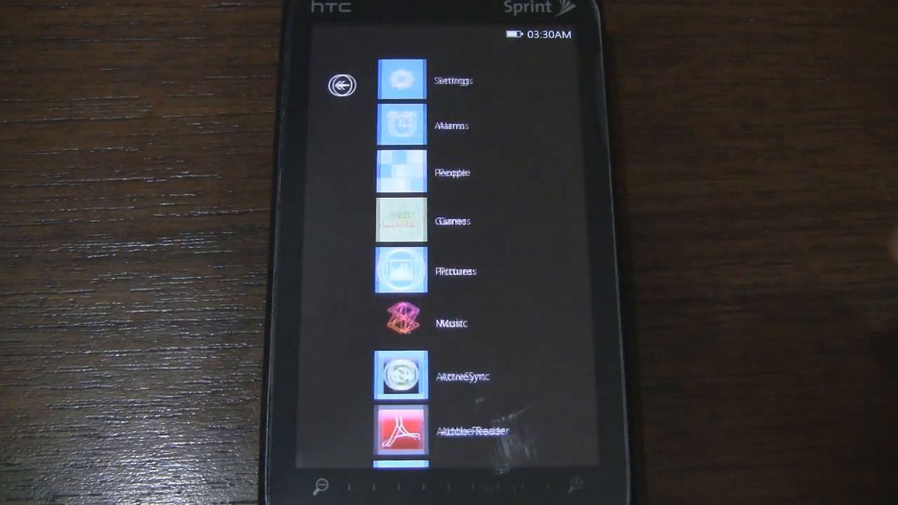
scroll("up", 3)
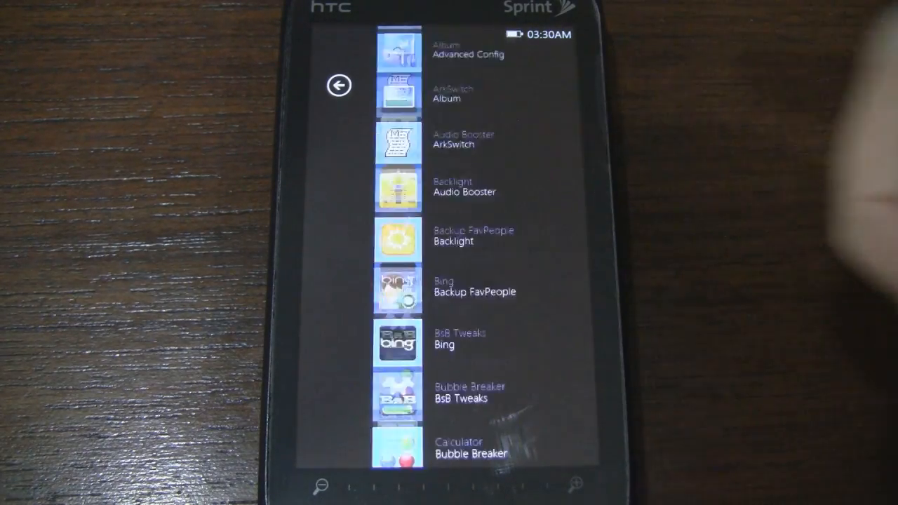
scroll("down", 3)
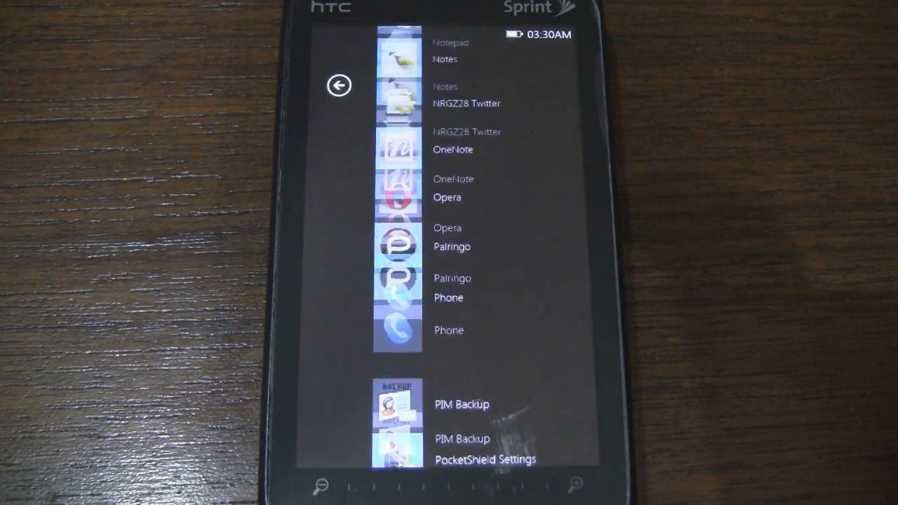
scroll("down", 3)
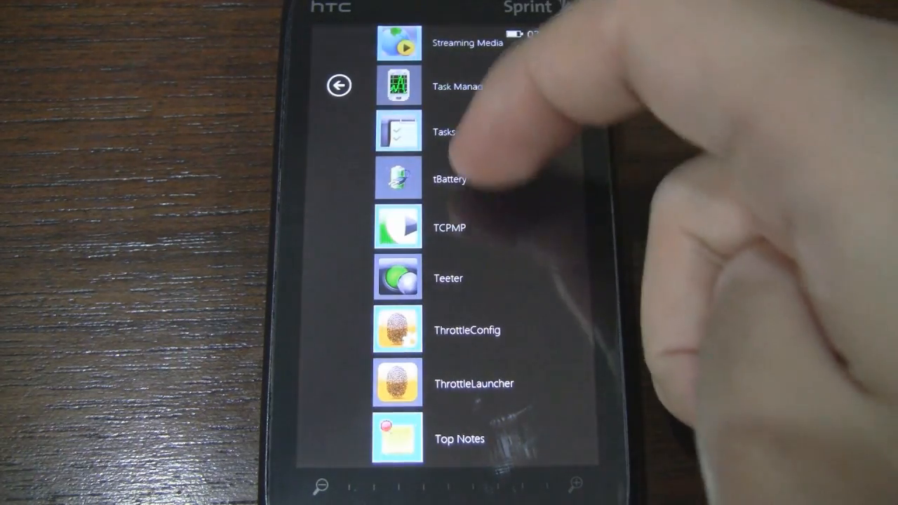
scroll("down", 3)
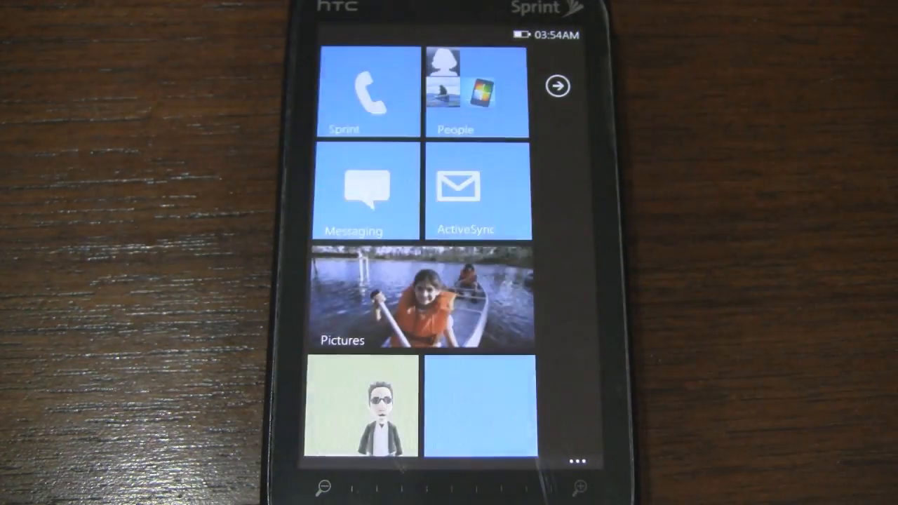
scroll("down", 3)
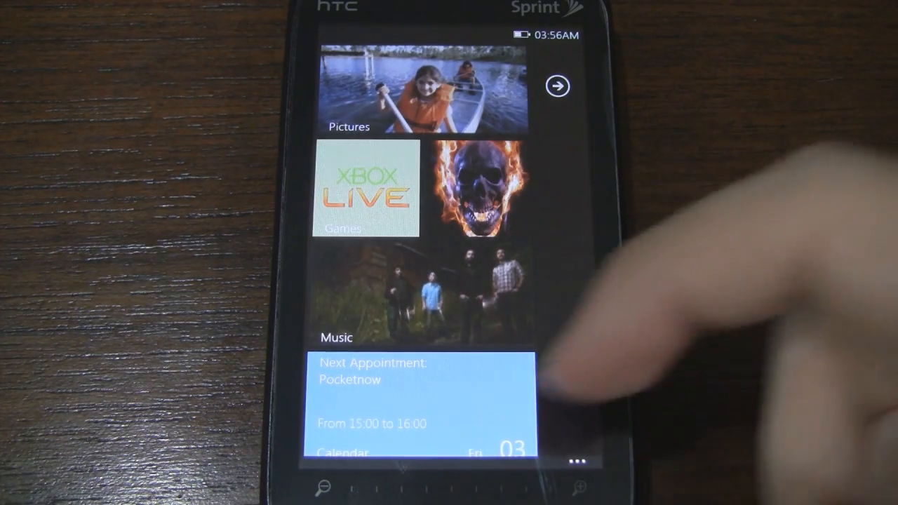
scroll("down", 3)
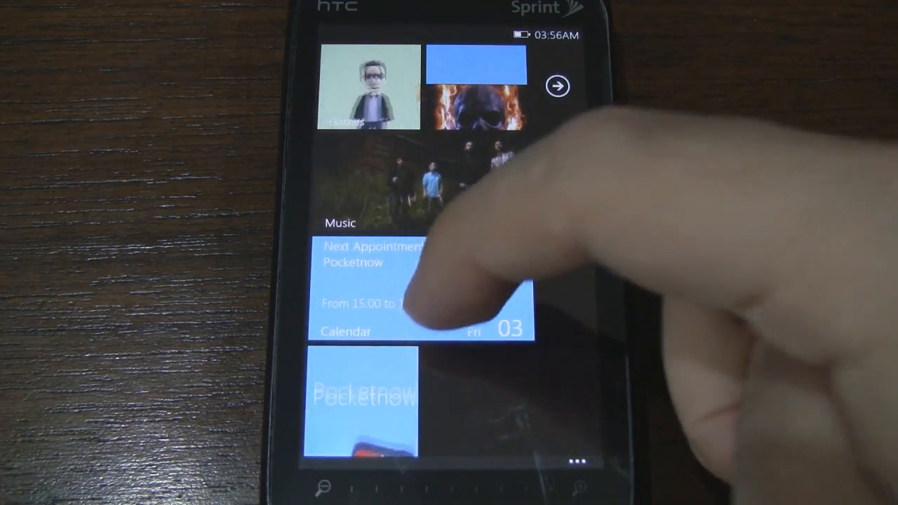
left_click(421, 295)
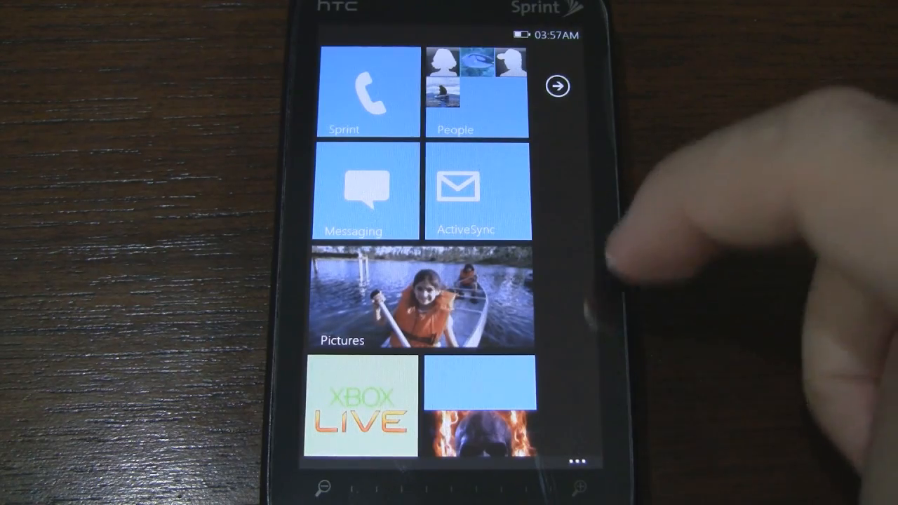
Open Settings from the app list to view the Dark background, Blue accent theme.
left_click(557, 86)
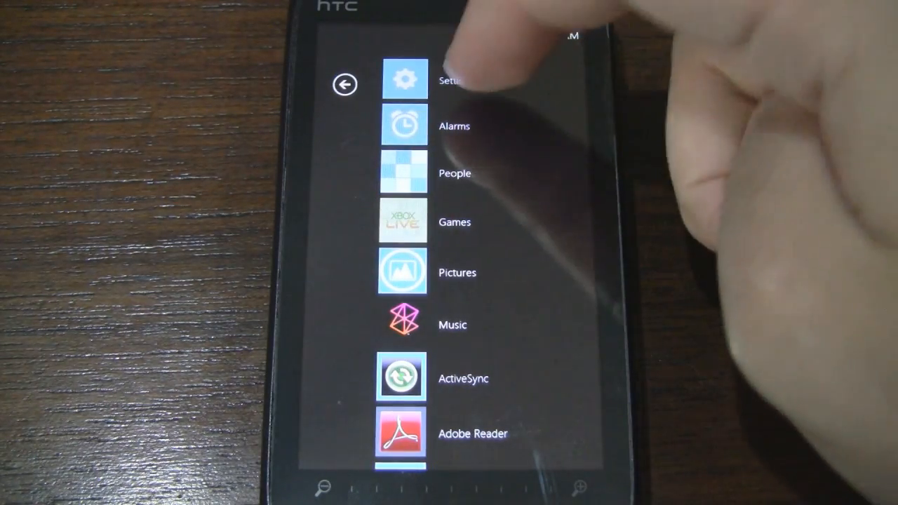
left_click(404, 81)
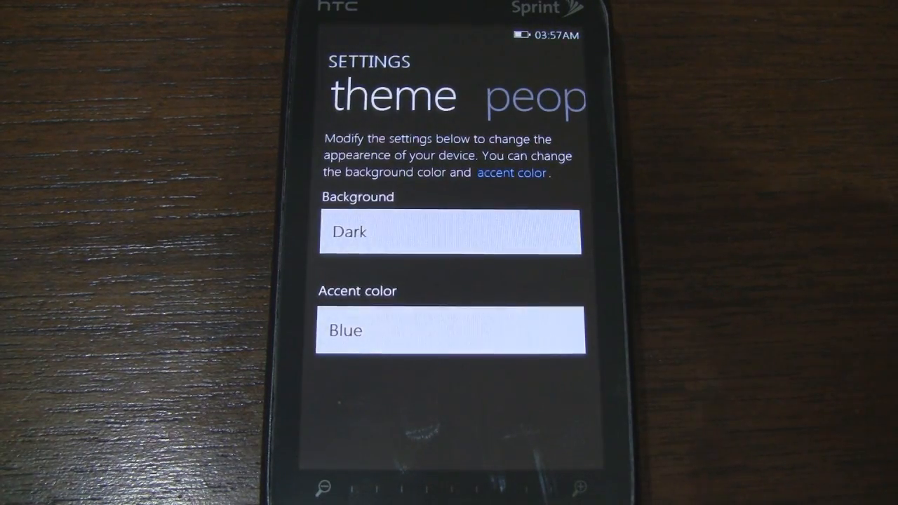
Switch the background to Light and scroll the accent colour list toward Red.
left_click(449, 231)
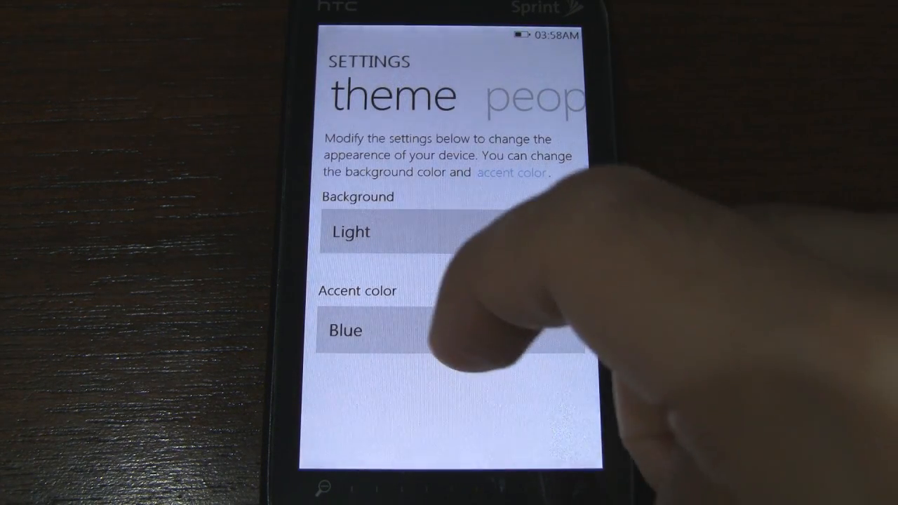
left_click(453, 330)
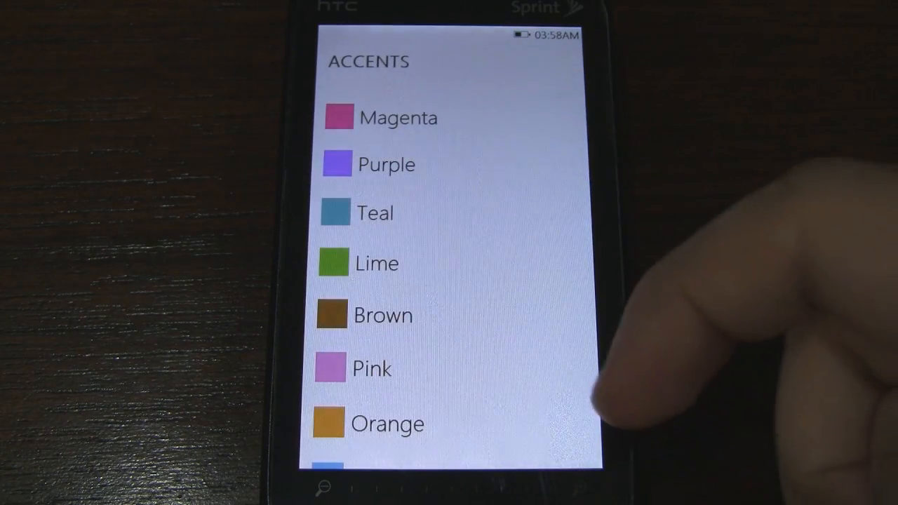
scroll("down", 3)
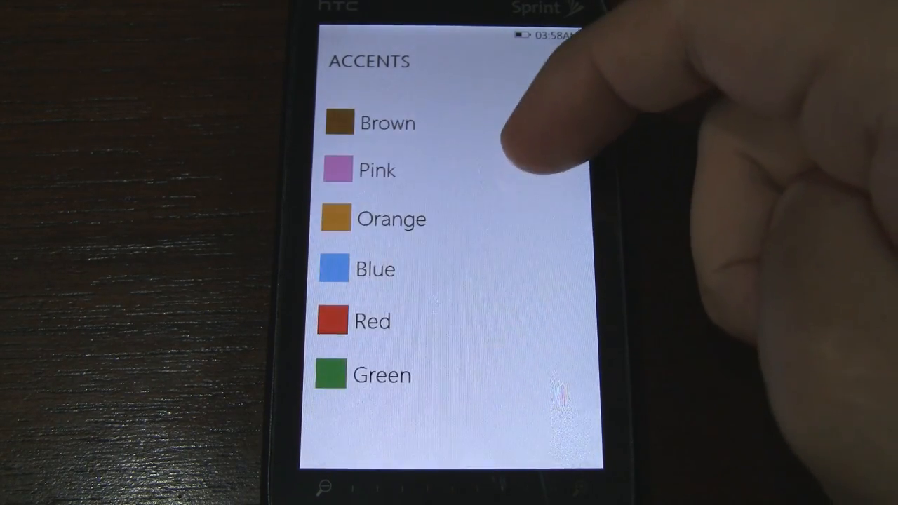
scroll("down", 3)
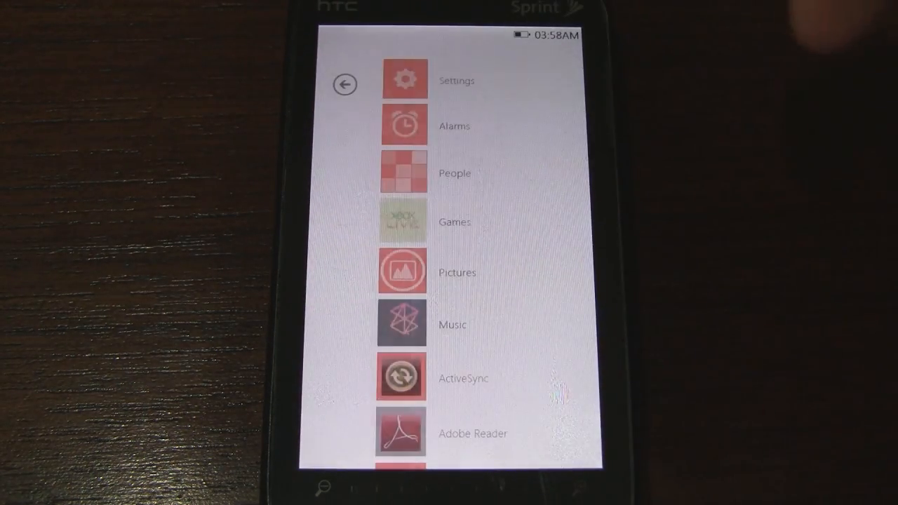
Return to the start screen and scroll through the red tiles on white.
left_click(345, 84)
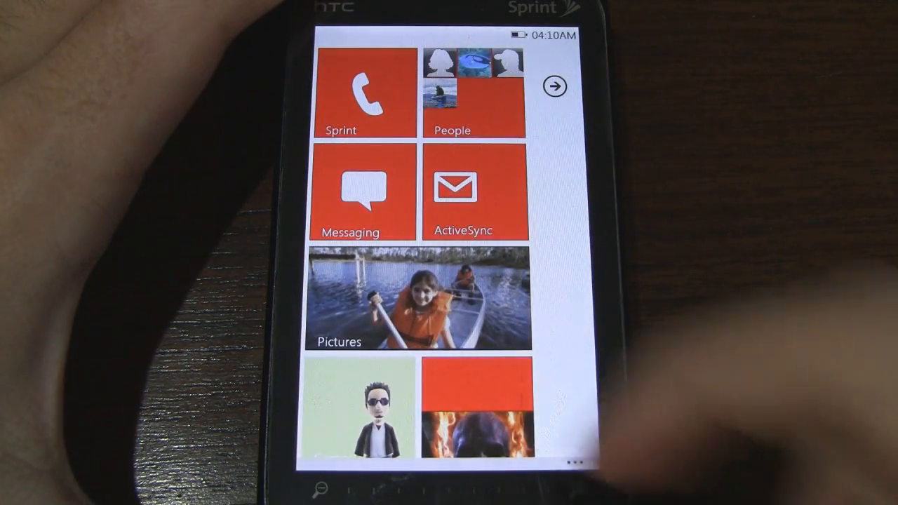
scroll("down", 3)
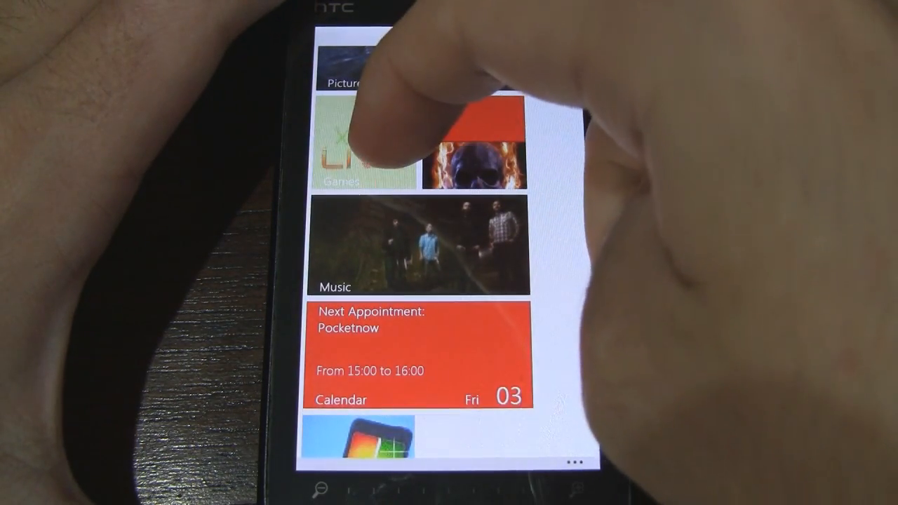